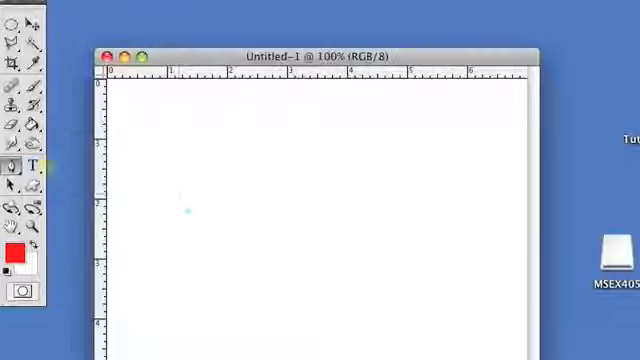
- Place the first pen anchor on the left of the canvas, dragging out its direction handles
{"action": "left_click_drag", "start_coordinate": [143, 262], "coordinate": [188, 188]}
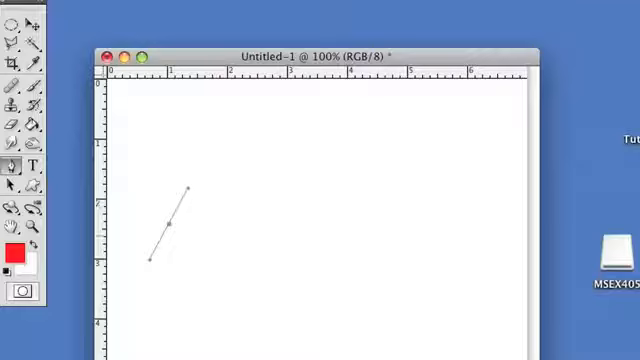
- Add two curved anchors: one arching the path across the canvas, one curving it back down-left
{"action": "left_click_drag", "start_coordinate": [190, 190], "coordinate": [408, 150]}
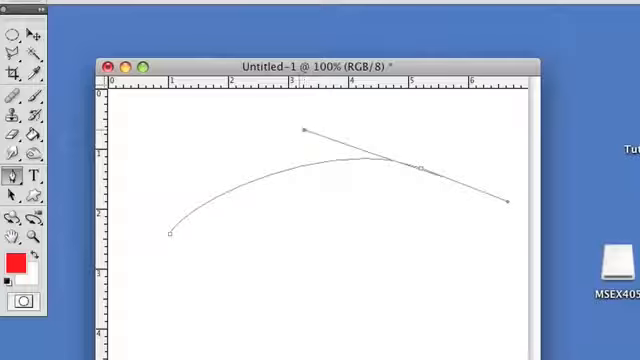
{"action": "left_click_drag", "start_coordinate": [303, 130], "coordinate": [270, 235]}
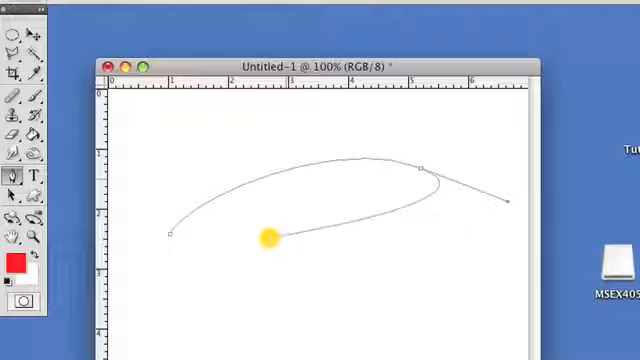